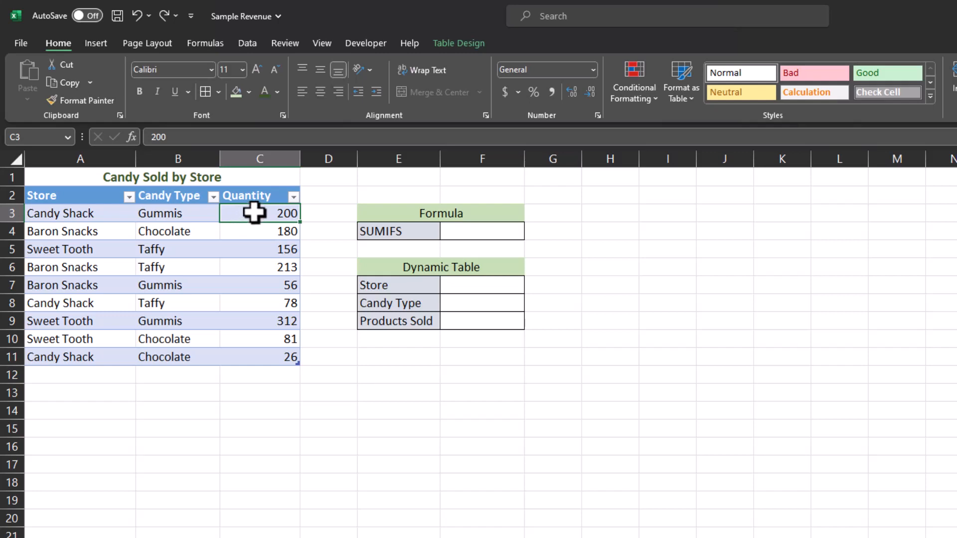
Step: AutoSum the Quantity values C3:C11 into C12, giving a total of 1302
drag(259, 214, 259, 356)
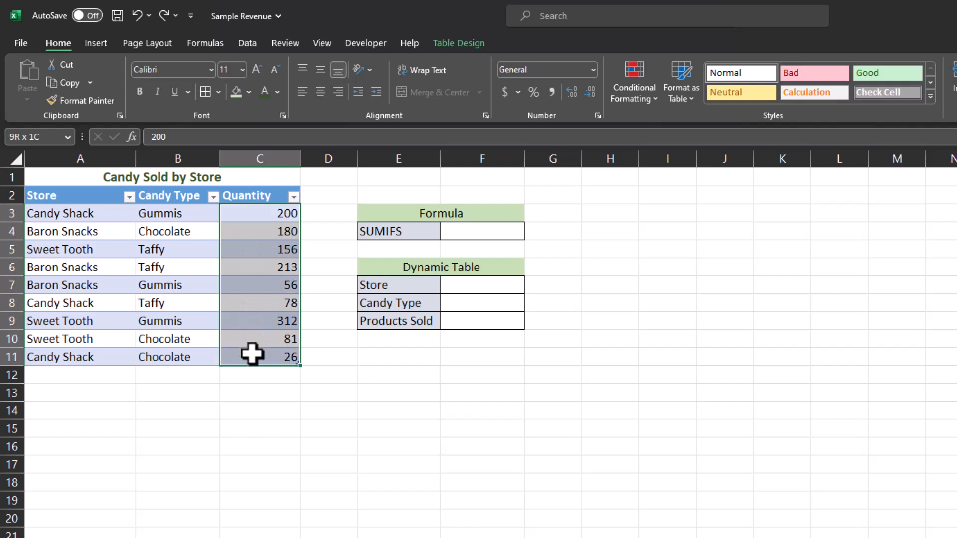
key(Alt+=)
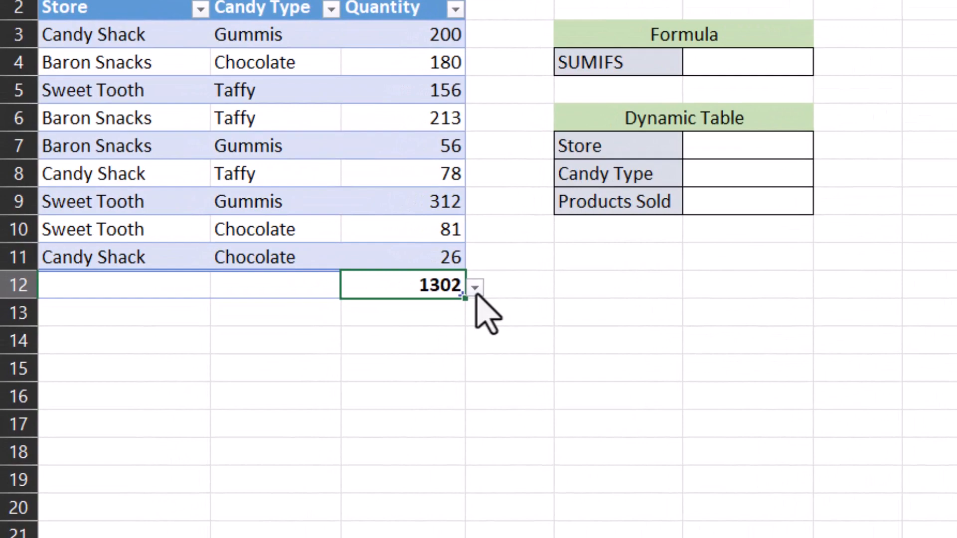
click(475, 286)
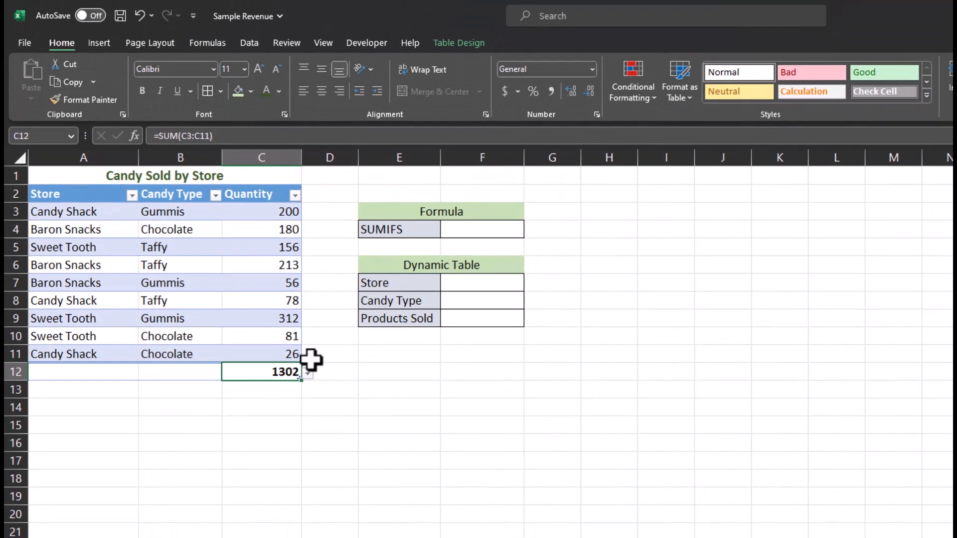
mouse_move(308, 365)
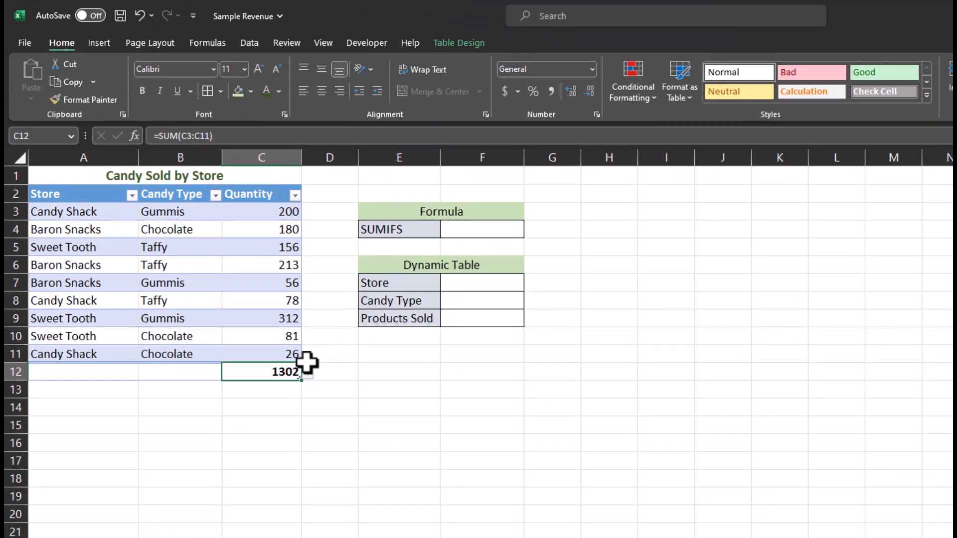
mouse_move(307, 371)
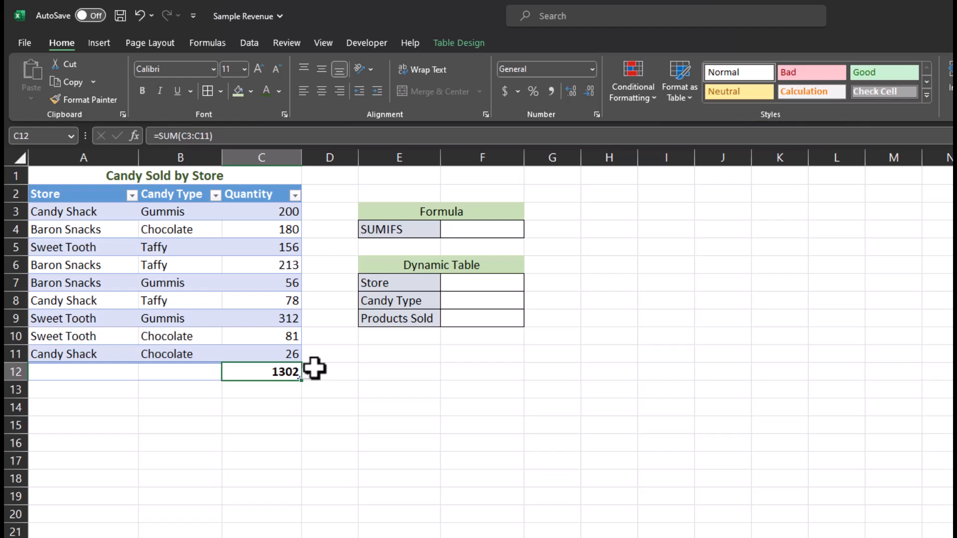
Step: Undo the 1302 Quantity total and select F4 for the SUMIFS formula
click(482, 229)
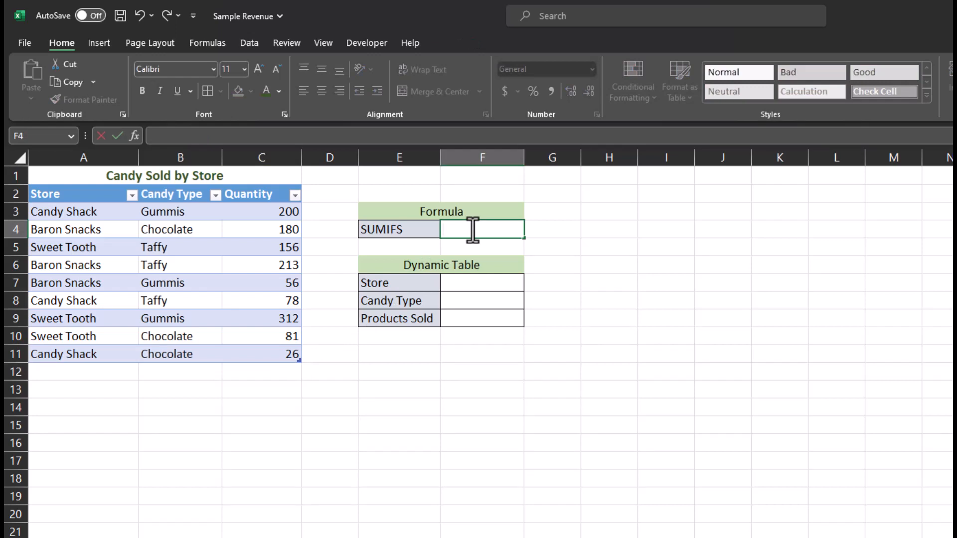
Step: Start =SUMIFS( in F4 with Table13[Quantity] as the sum range
text(=SUMIFS(C3)
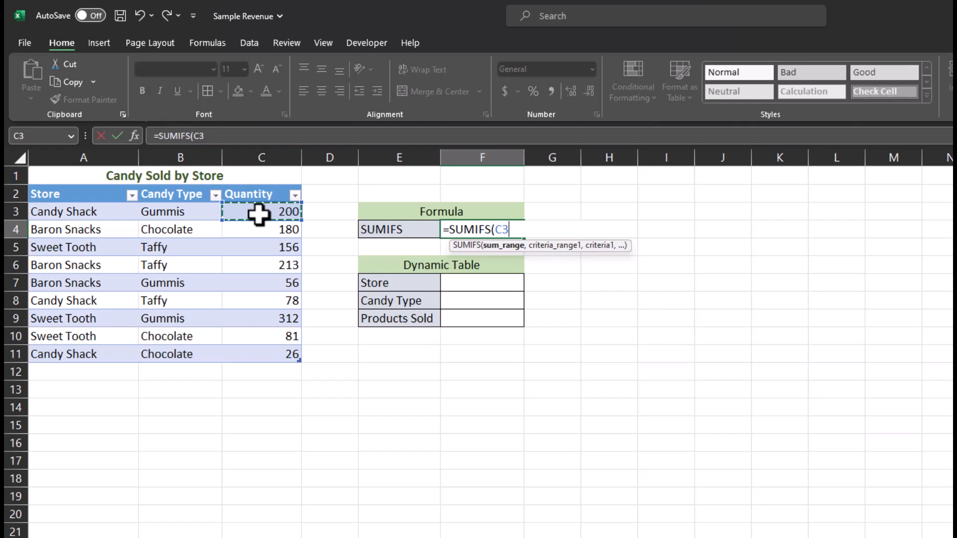
key(ctrl+shift+down)
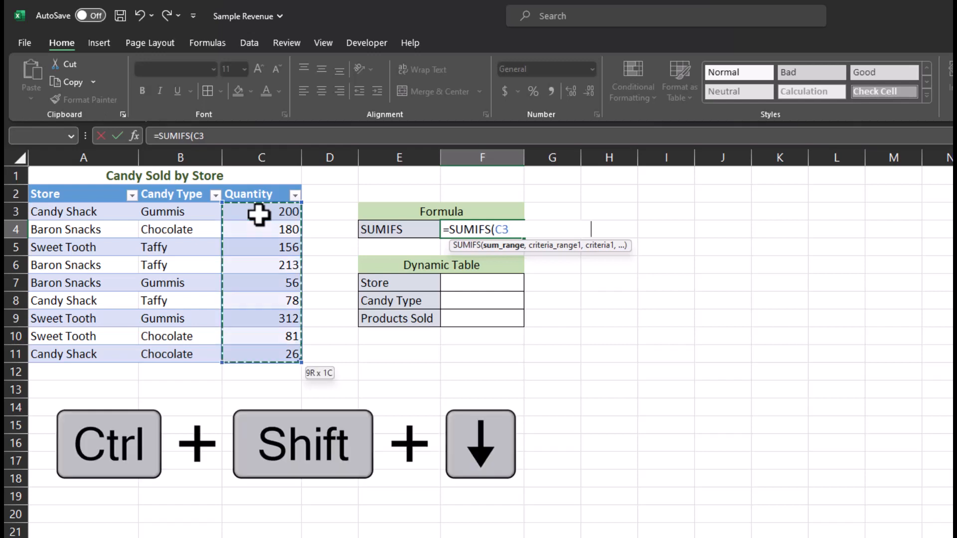
key(ctrl+shift+down)
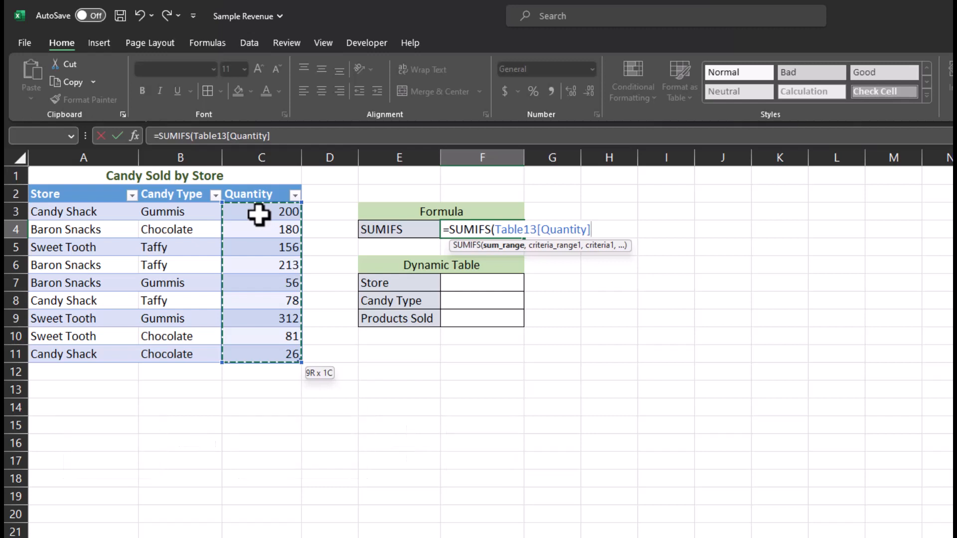
Step: Finish the SUMIFS with Table13[Store] = Baron Snacks (A4) and Candy Type "Taffy", returning 213
drag(84, 211, 84, 318)
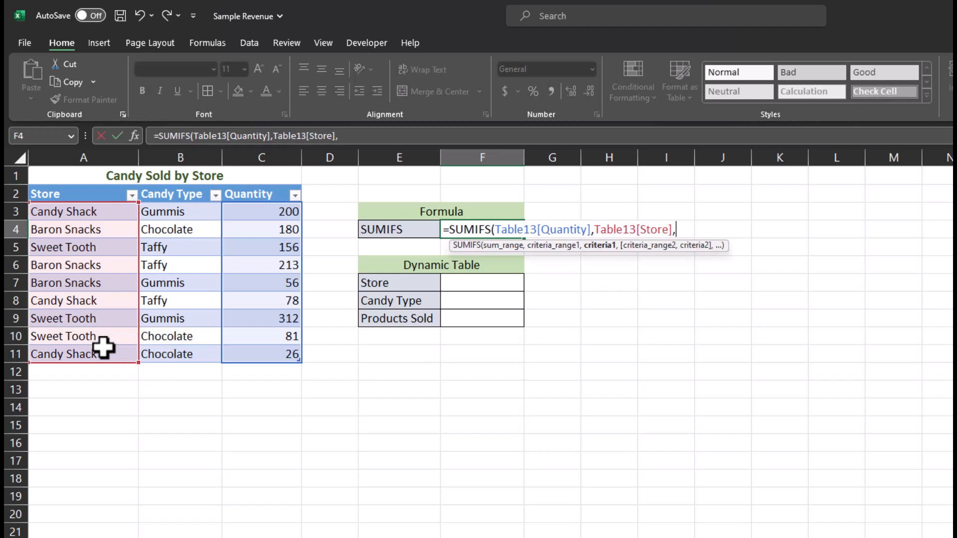
mouse_move(602, 262)
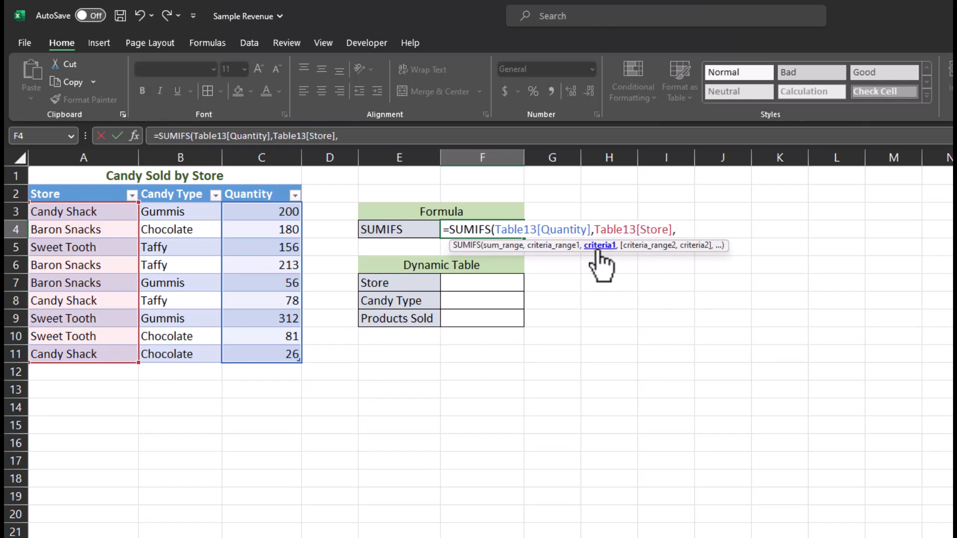
click(82, 229)
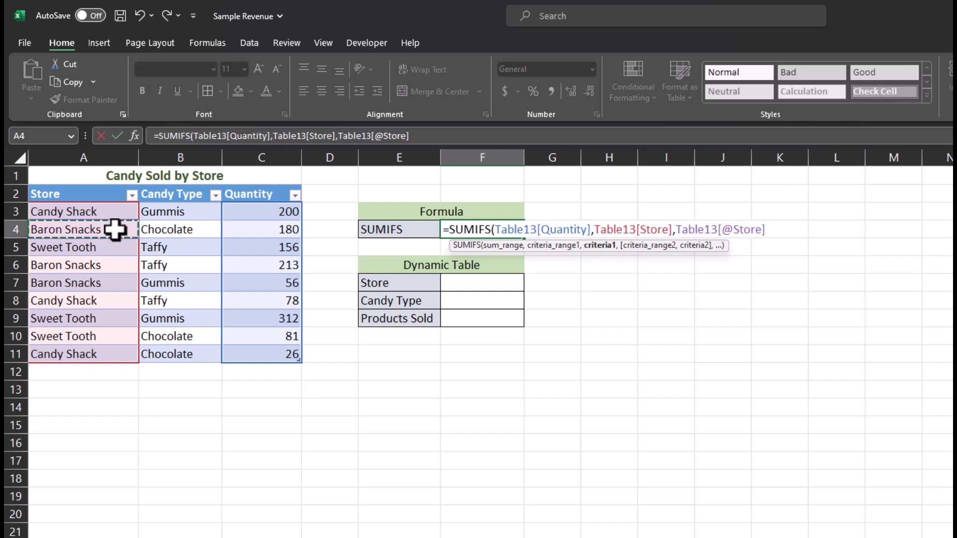
click(164, 211)
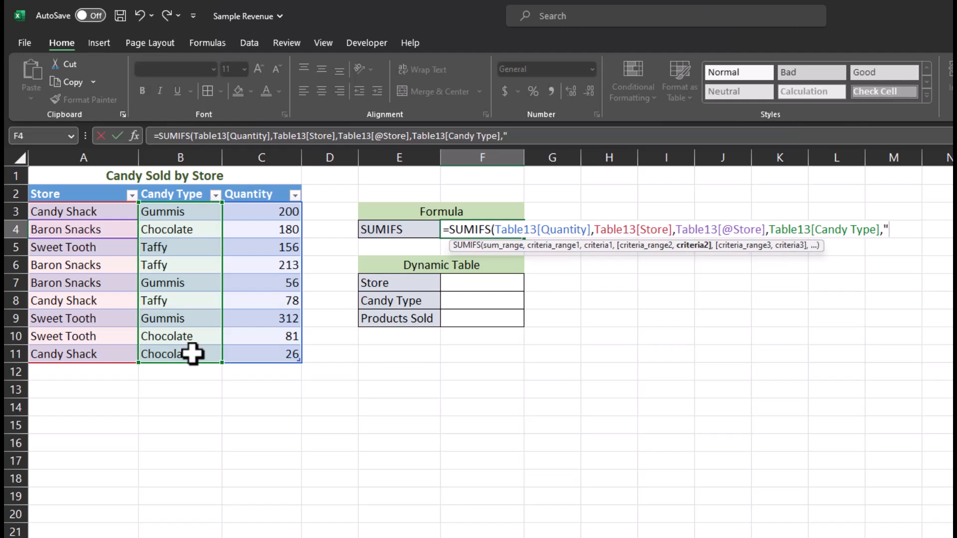
text(Taffy)
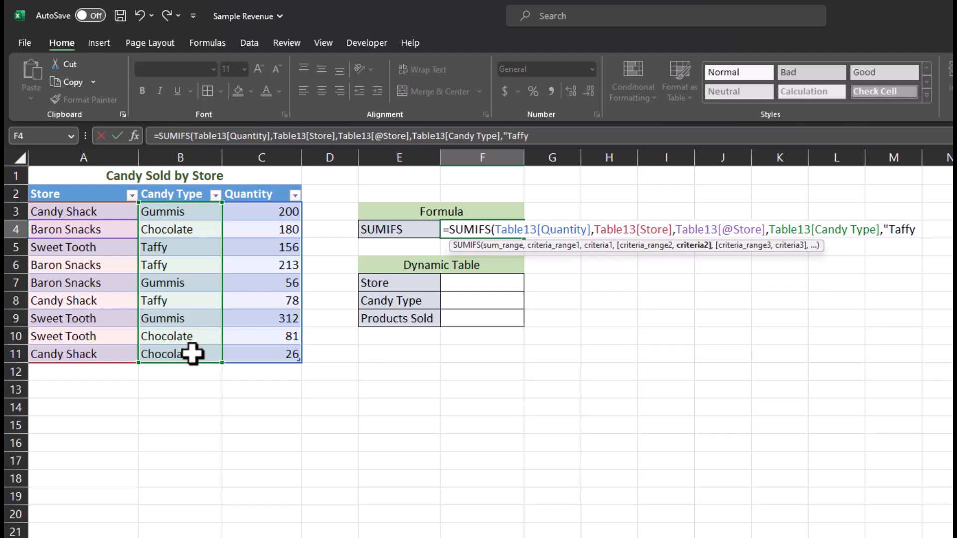
key(Enter)
text(=SUMIFS(Table13[Quantity],Table13[Store],F7,Table13[Candy Type])
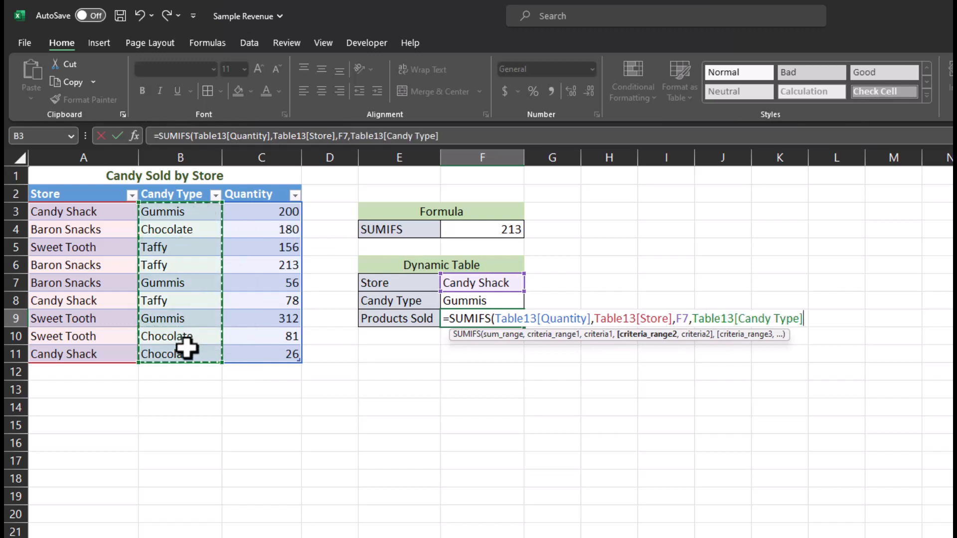
Step: Enter the Products Sold SUMIFS in F9 using F7 store and F8 candy type, returning 200
click(482, 300)
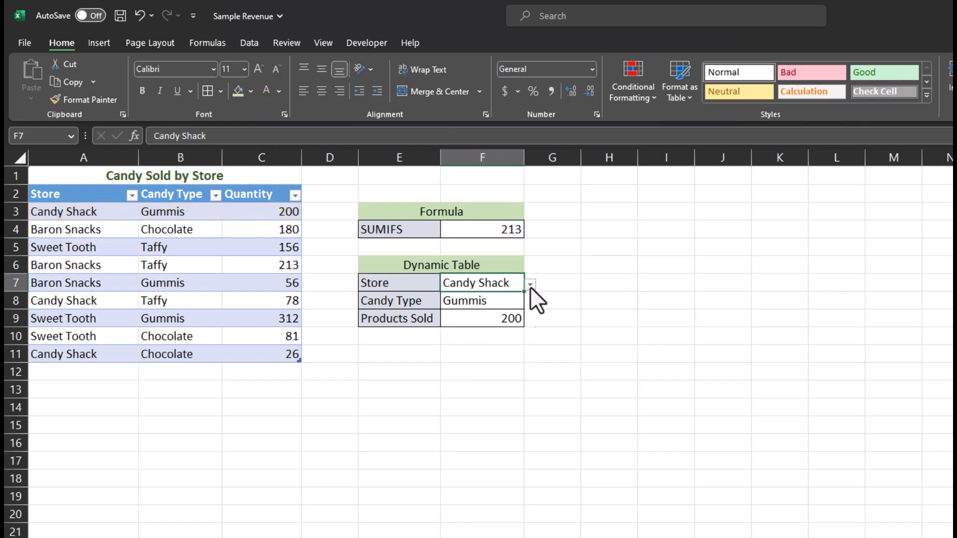
Step: Choose Baron Snacks in the F7 store dropdown so Products Sold shows 56
click(478, 282)
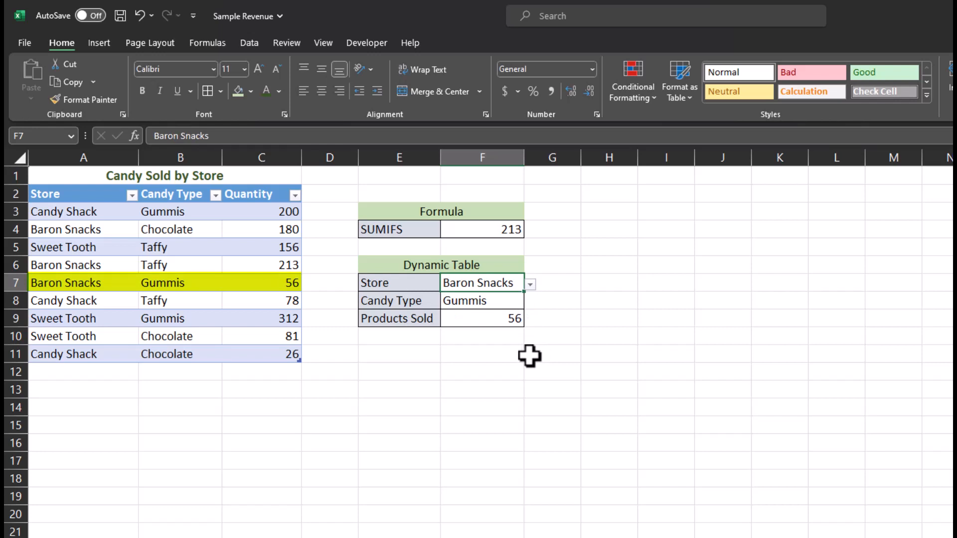
mouse_move(519, 348)
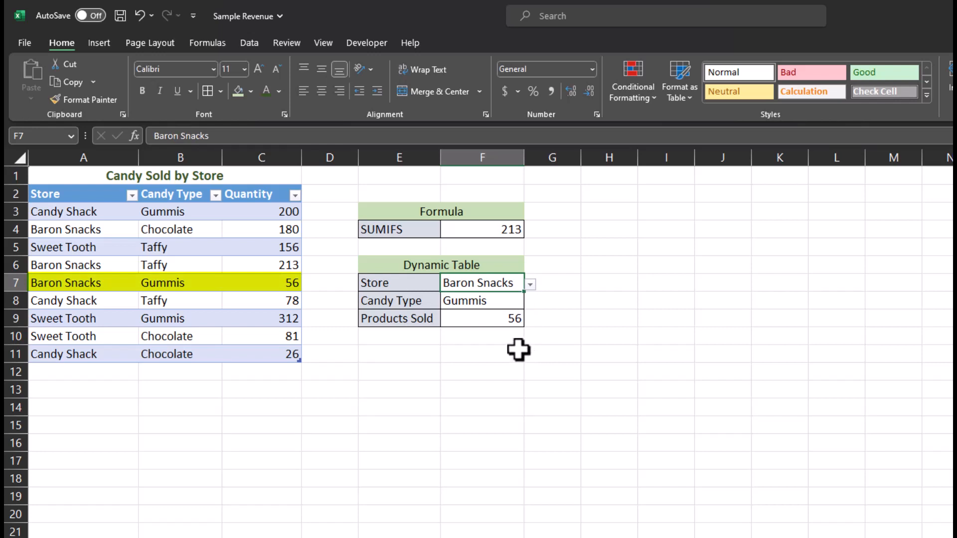
click(528, 301)
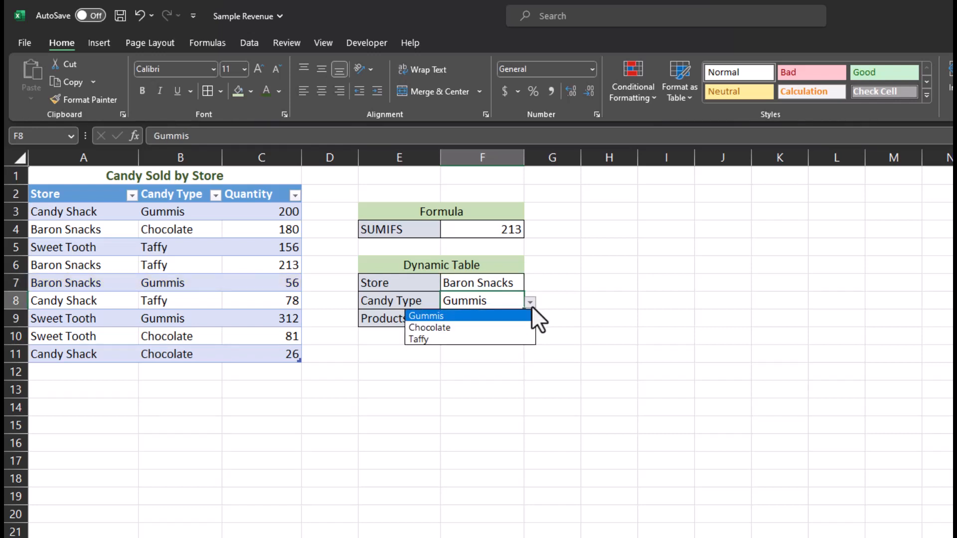